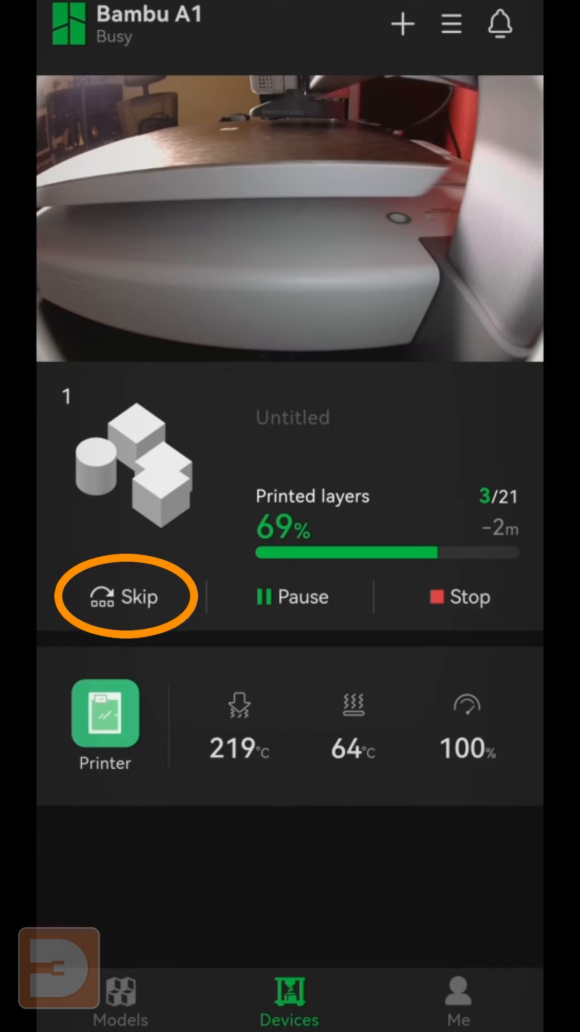
Show the list of skippable objects (Cube, Cylinder, Cube) for the running print
left_click(122, 597)
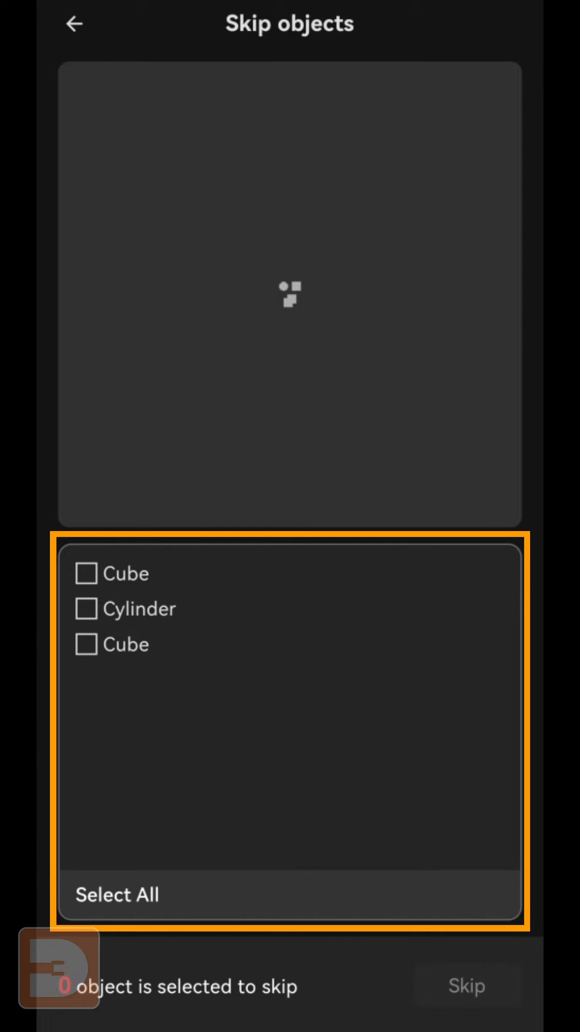
Skip the Cylinder from the running print and confirm the warning, leaving Skip(1)
left_click(86, 608)
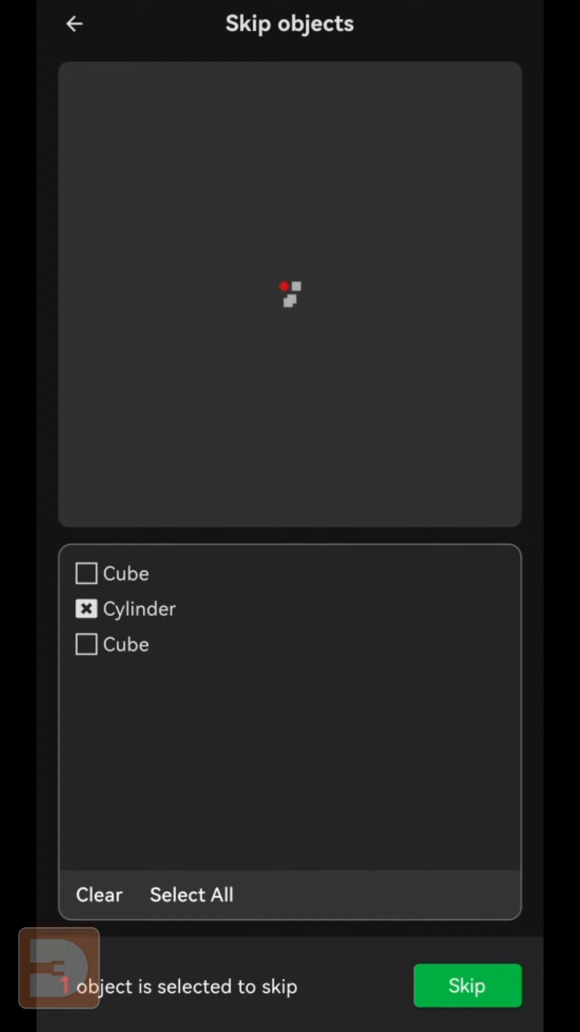
left_click(467, 986)
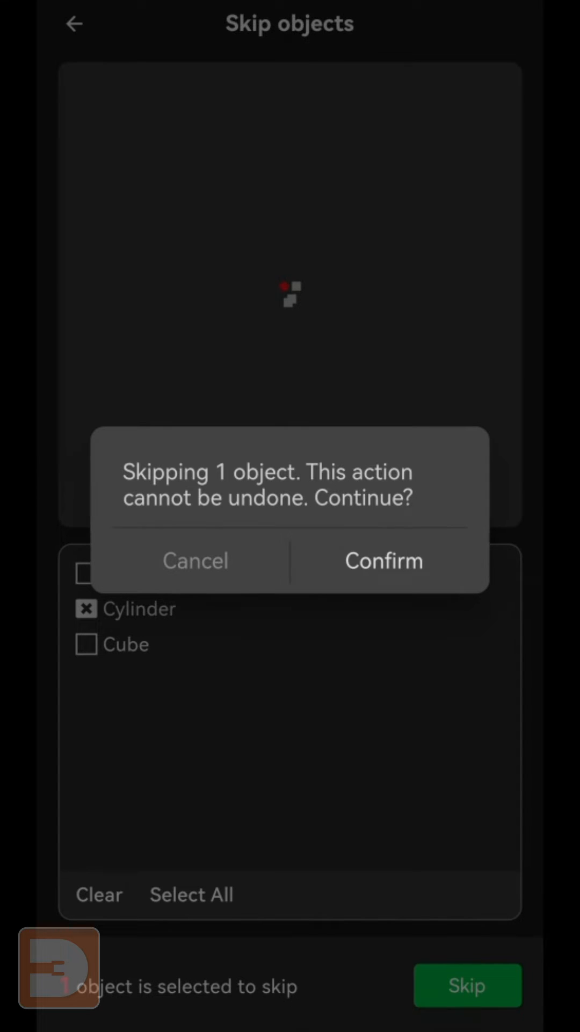
left_click(382, 560)
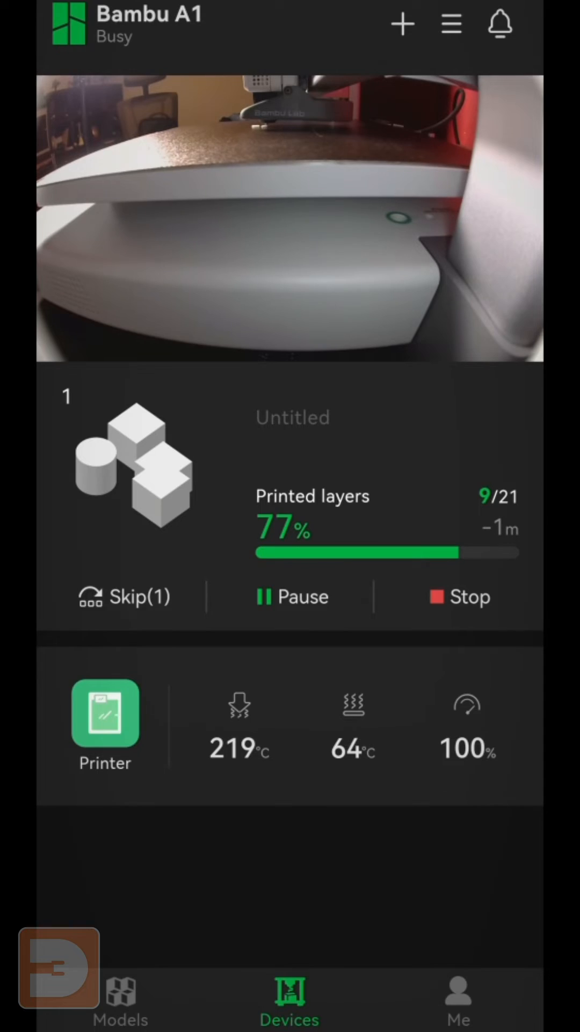
Reopen the skip list, mark the second Cube, then unmark it so it keeps printing
left_click(123, 597)
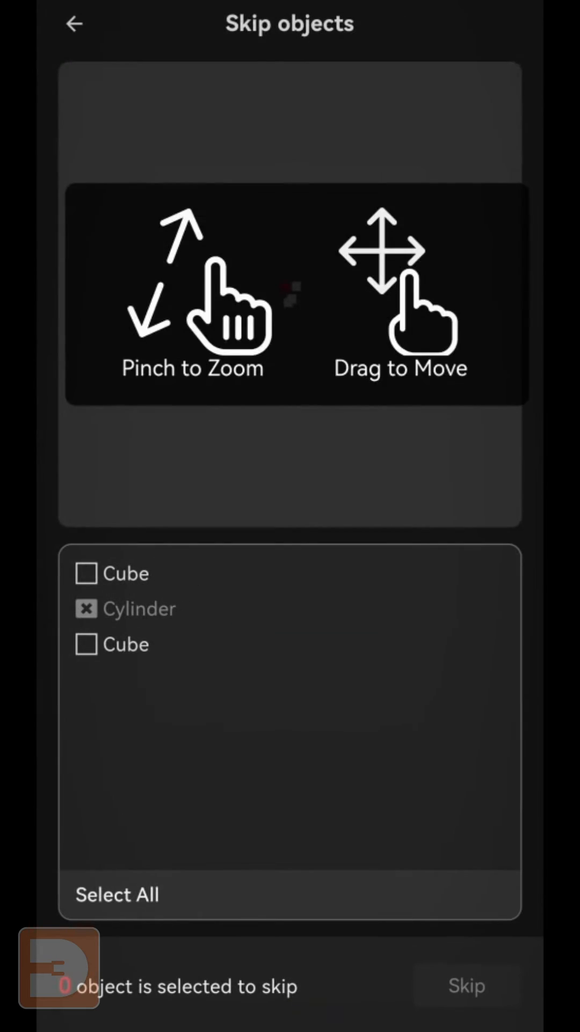
left_click(86, 644)
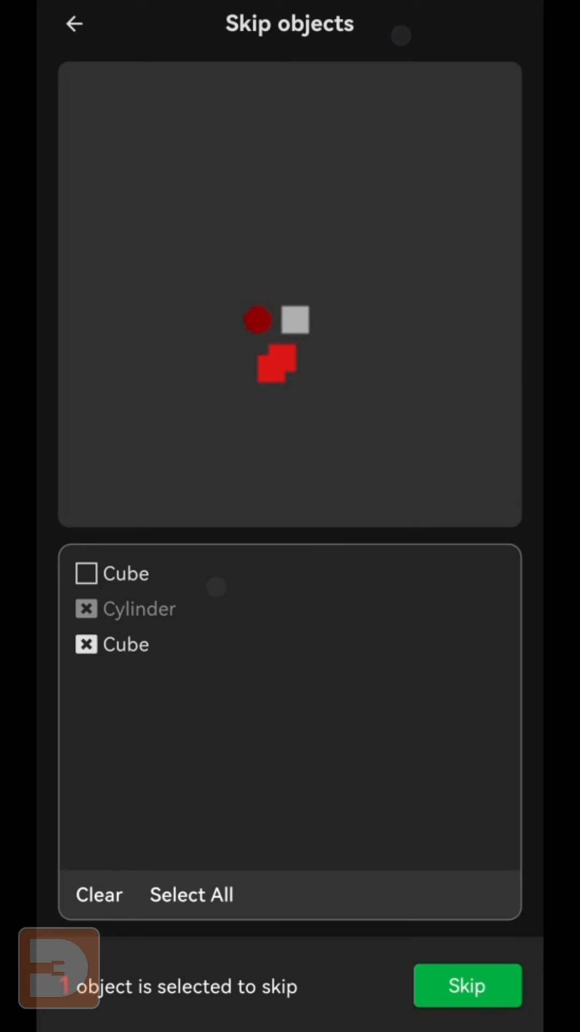
left_click(86, 643)
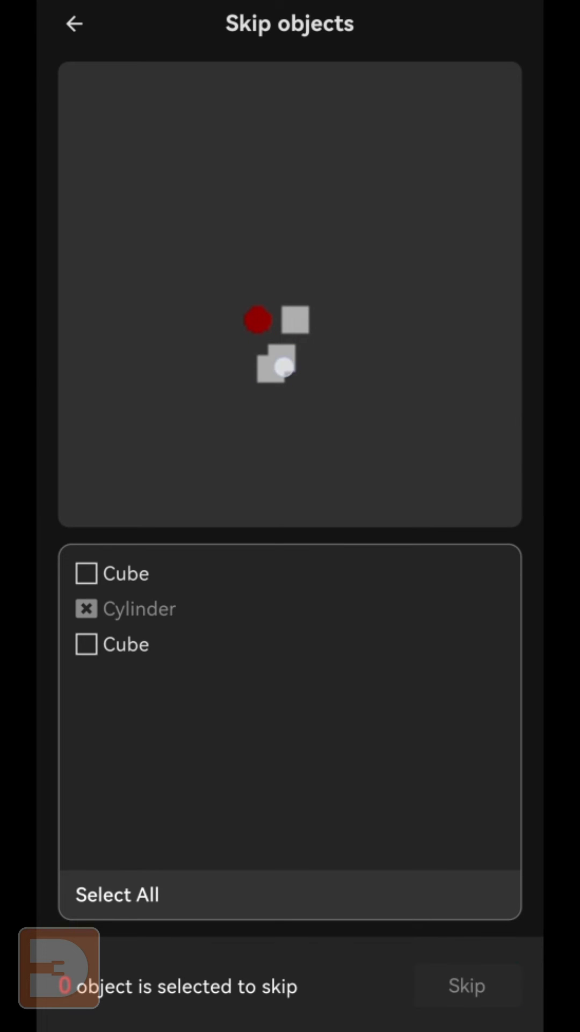